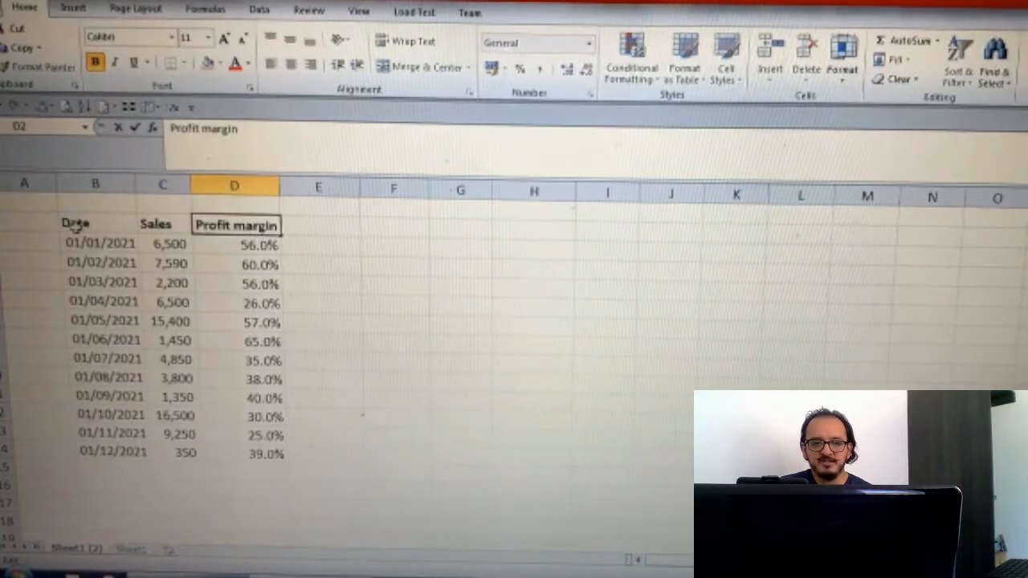
- Select the Date, Sales and Profit margin range B2:D14 for the chart
left_click(73, 223)
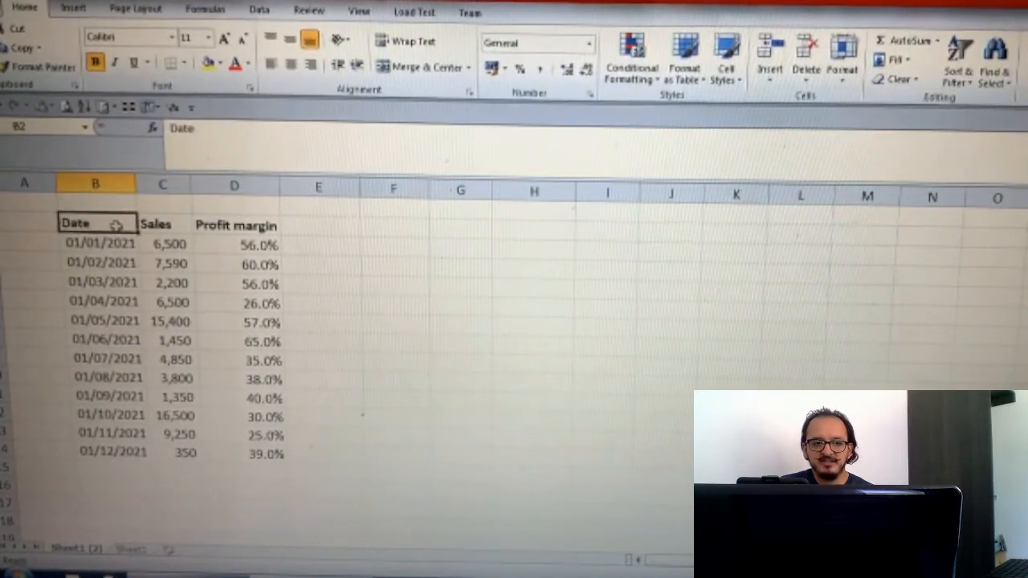
left_click_drag(74, 221, 265, 453)
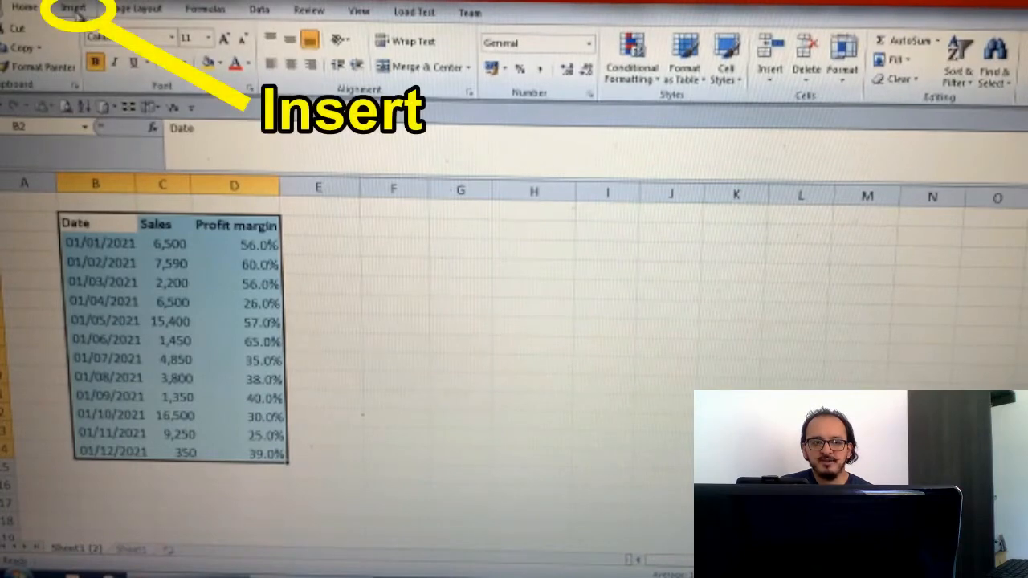
- Insert a Stacked Column chart of the monthly sales and profit margin data
left_click(74, 9)
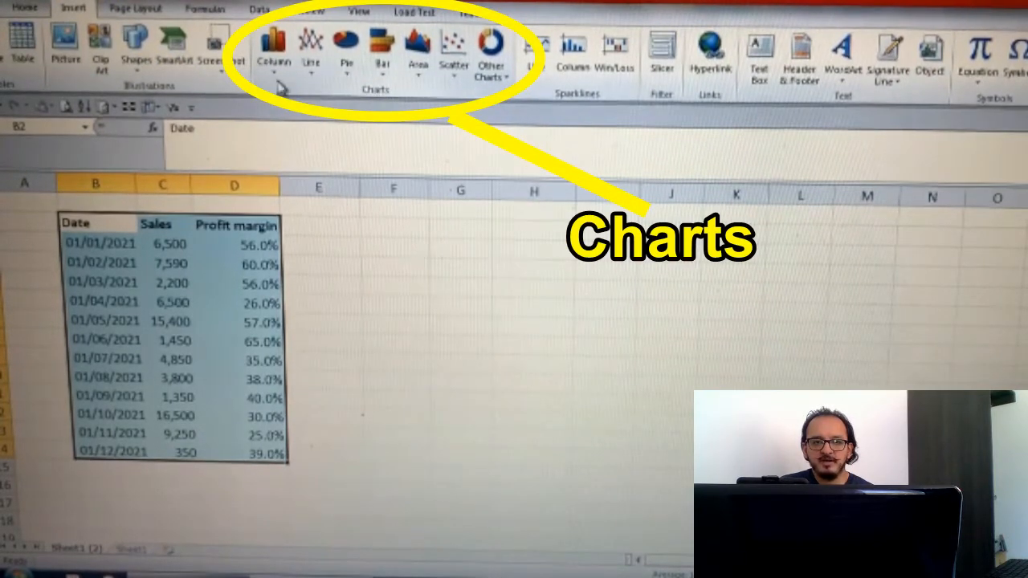
mouse_move(275, 49)
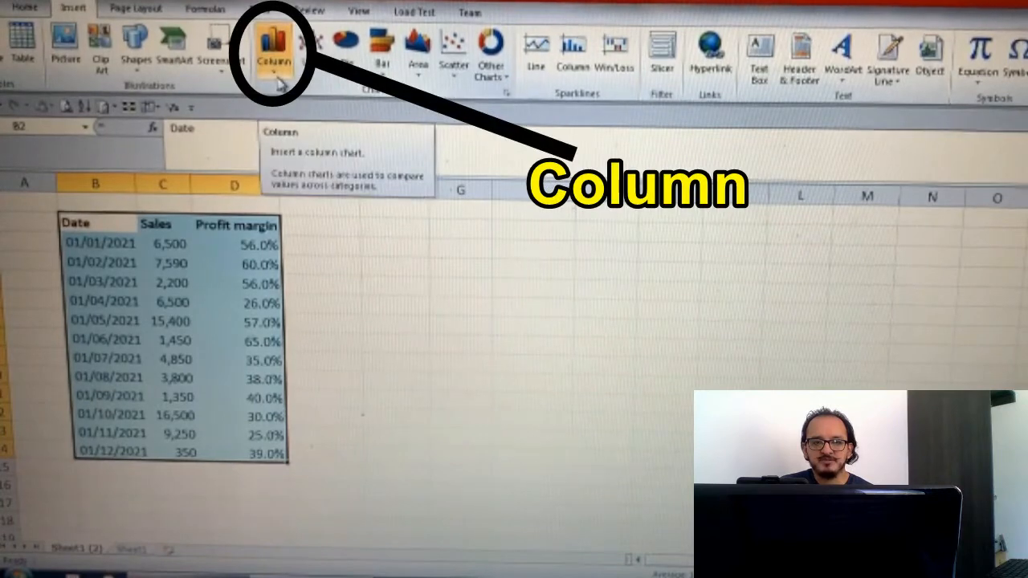
left_click(273, 47)
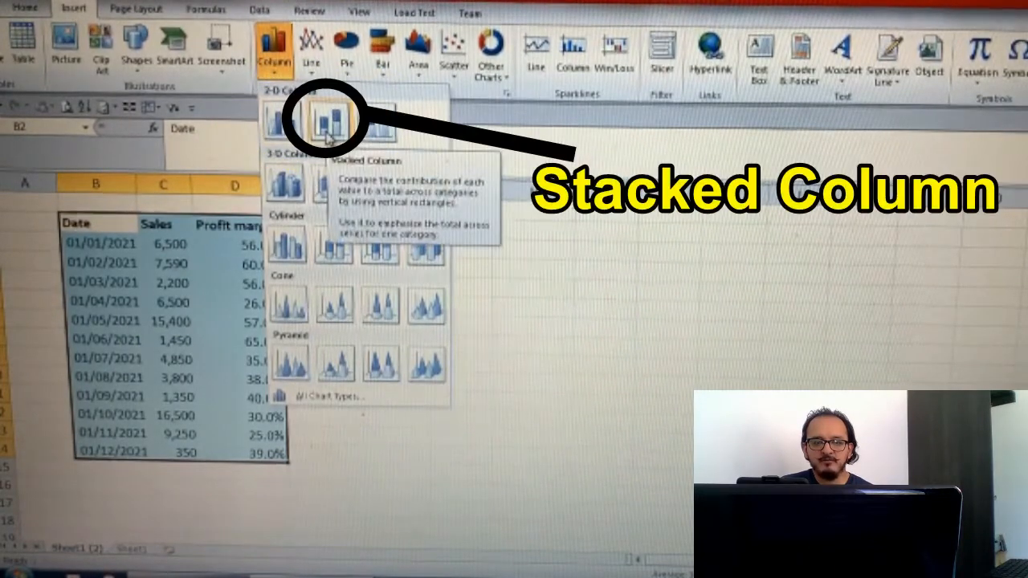
left_click(325, 128)
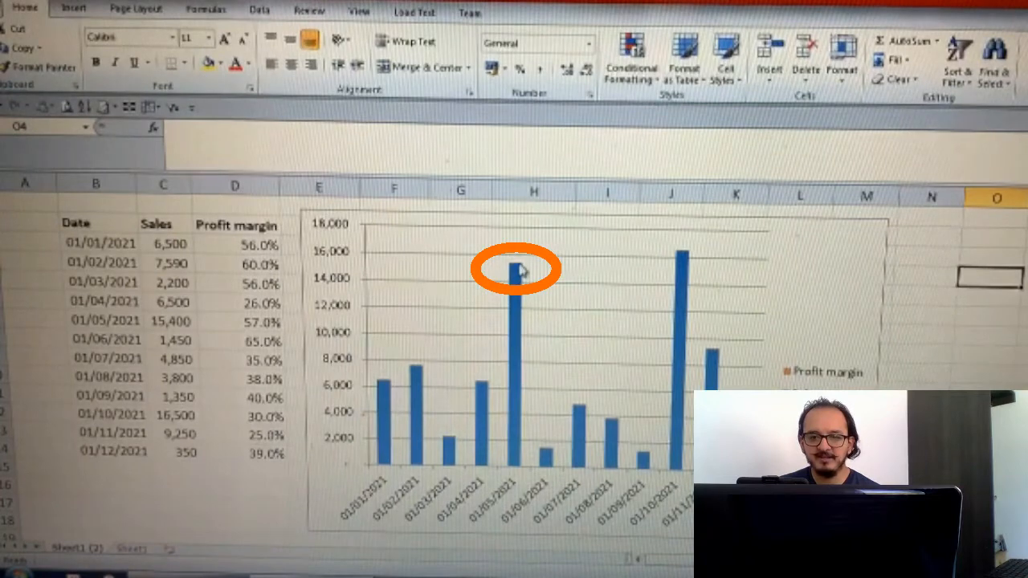
- Plot the profit margin series on the secondary axis via Format Data Series
left_click(516, 273)
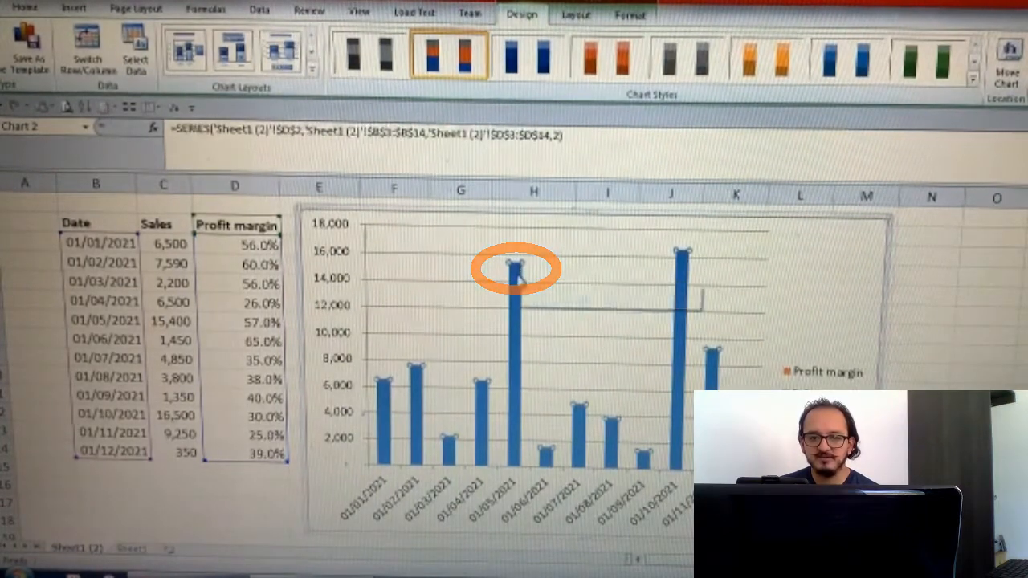
mouse_move(514, 265)
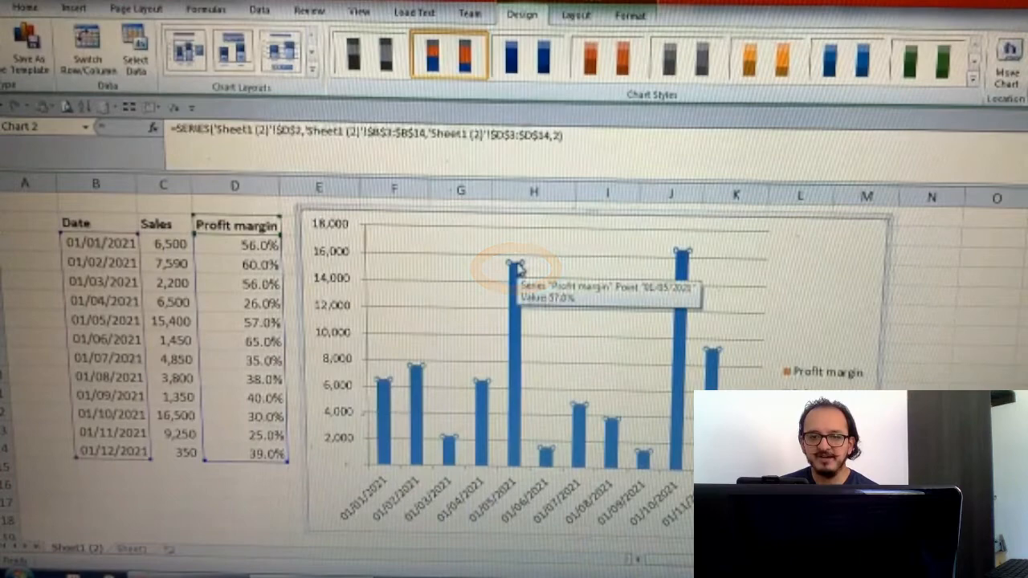
right_click(512, 265)
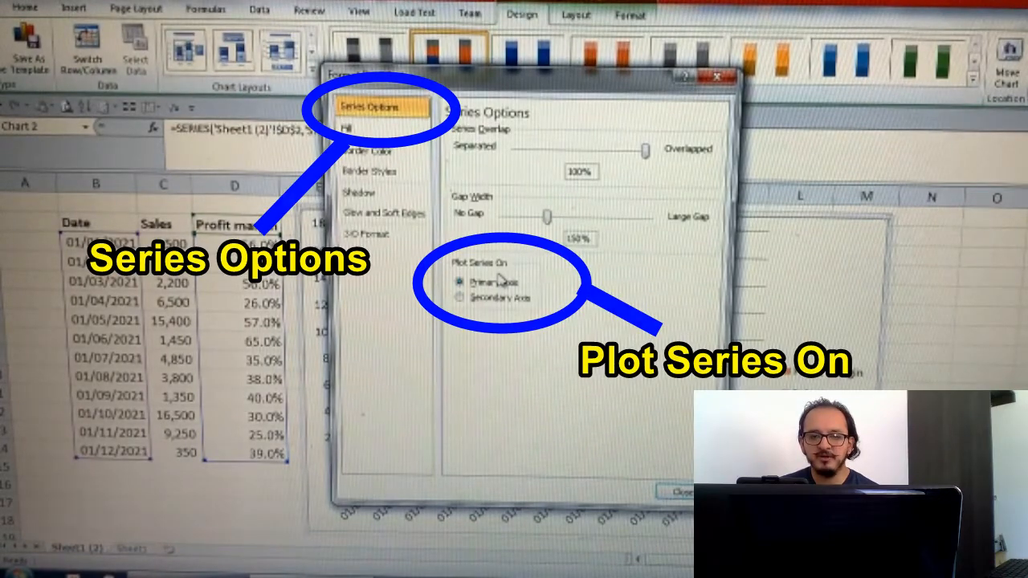
left_click(460, 298)
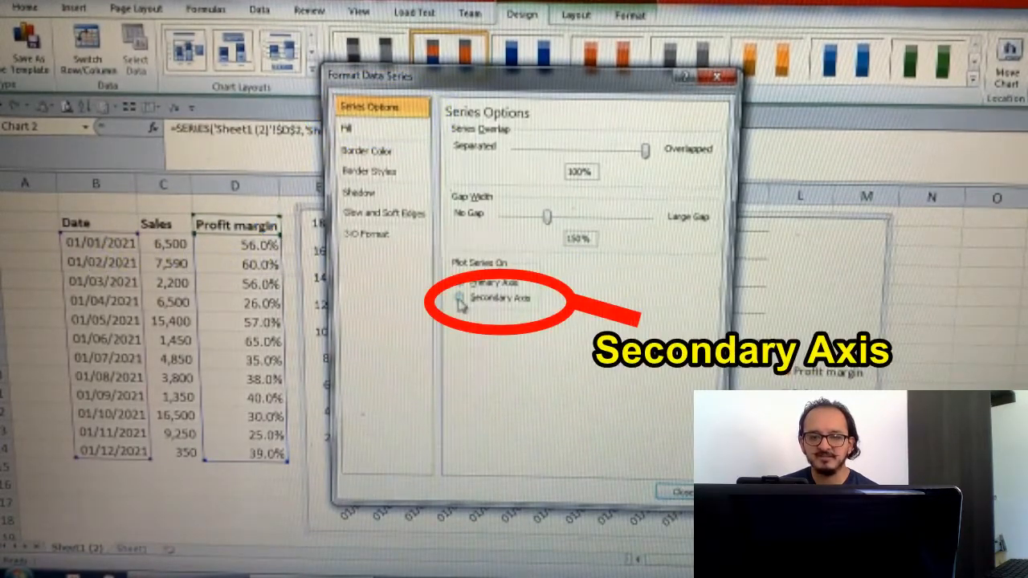
left_click(459, 299)
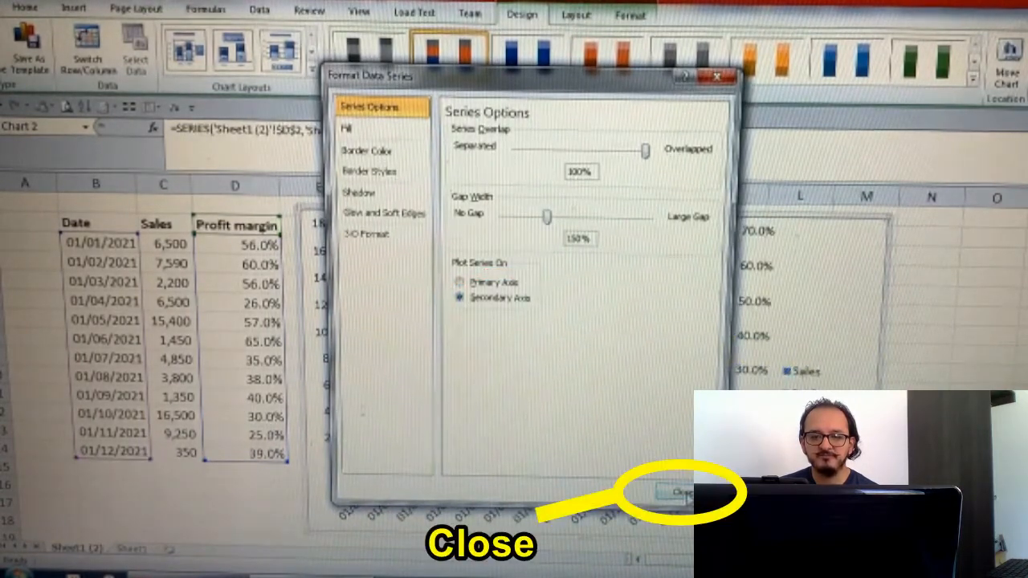
- Change the profit margin series' chart type to Line over the sales columns
left_click(674, 491)
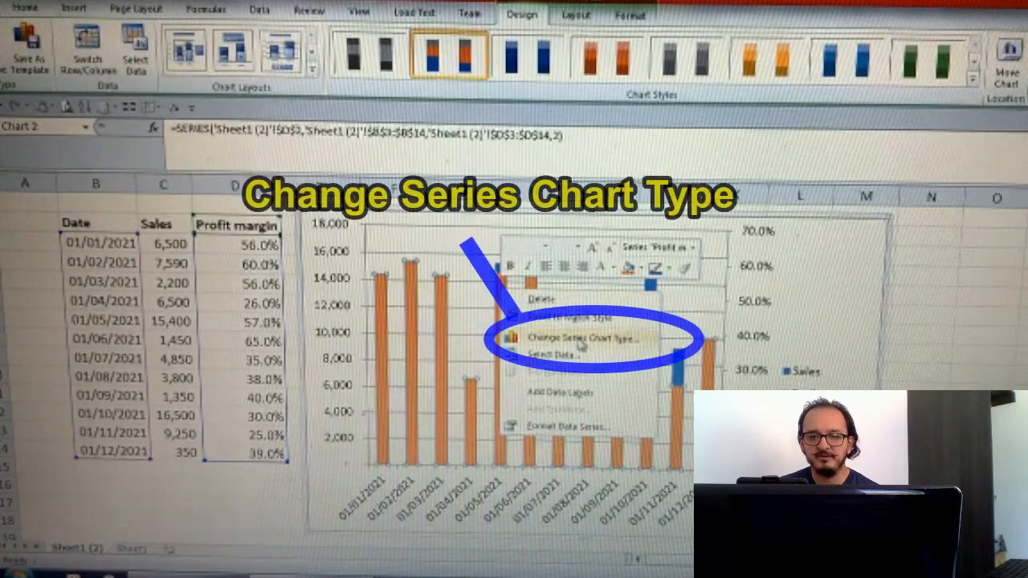
mouse_move(607, 340)
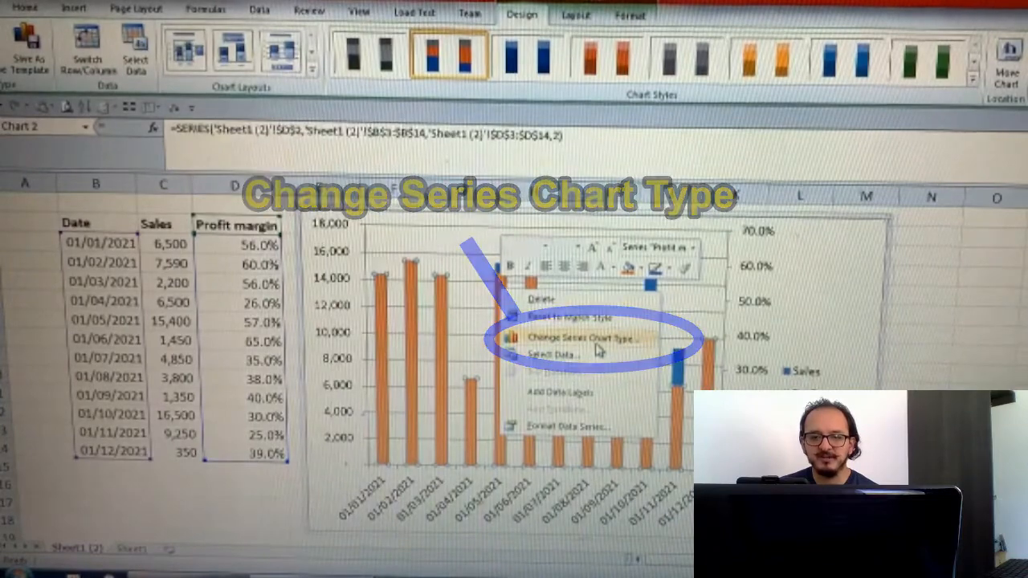
left_click(588, 338)
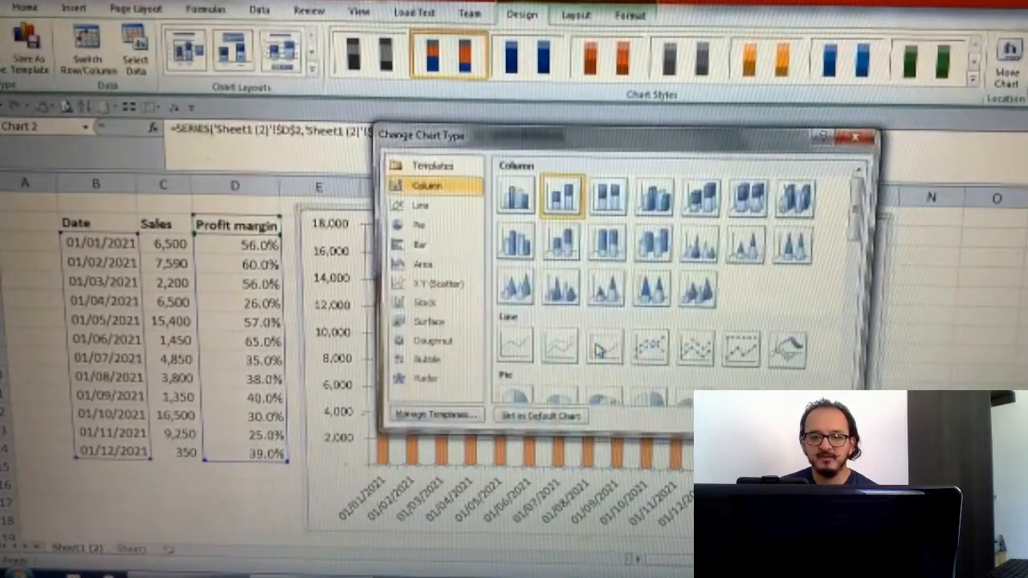
mouse_move(601, 347)
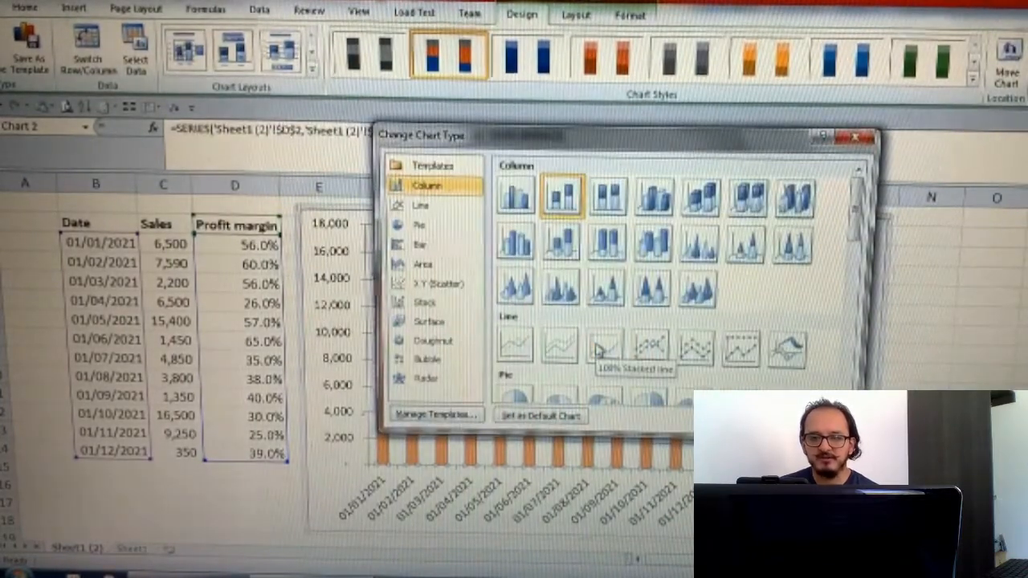
mouse_move(515, 196)
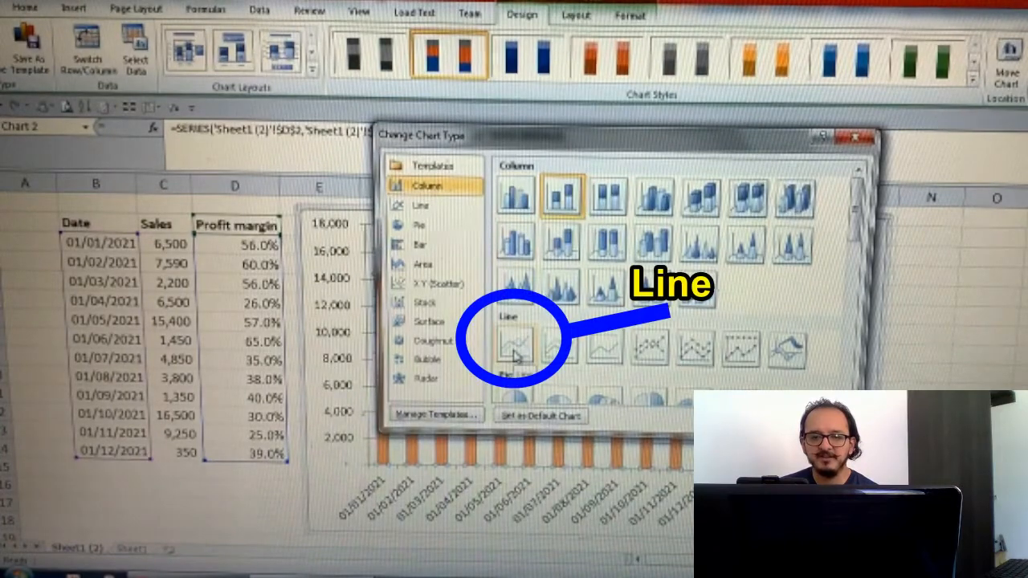
left_click(420, 206)
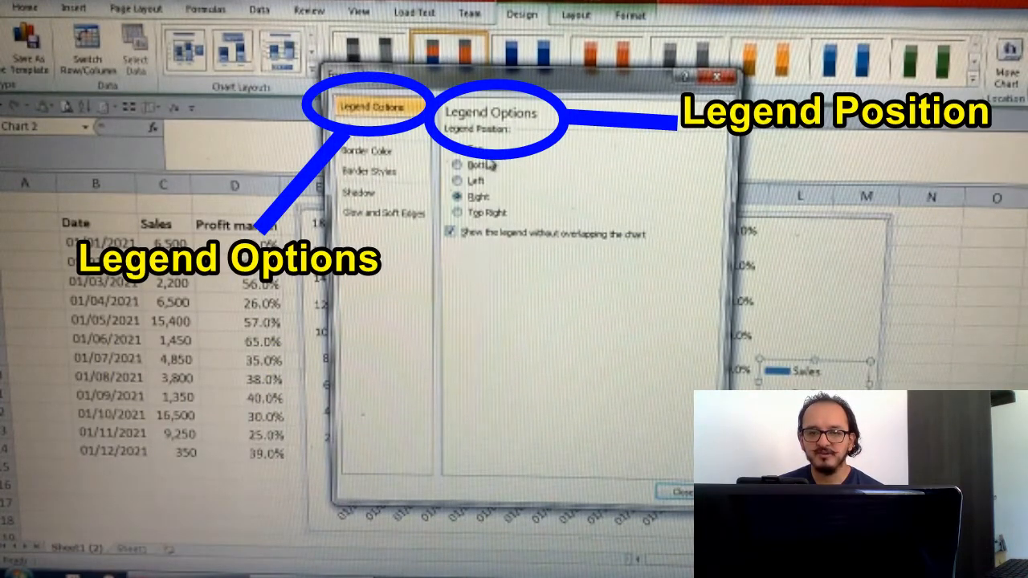
- Position the chart legend at the Bottom
left_click(460, 164)
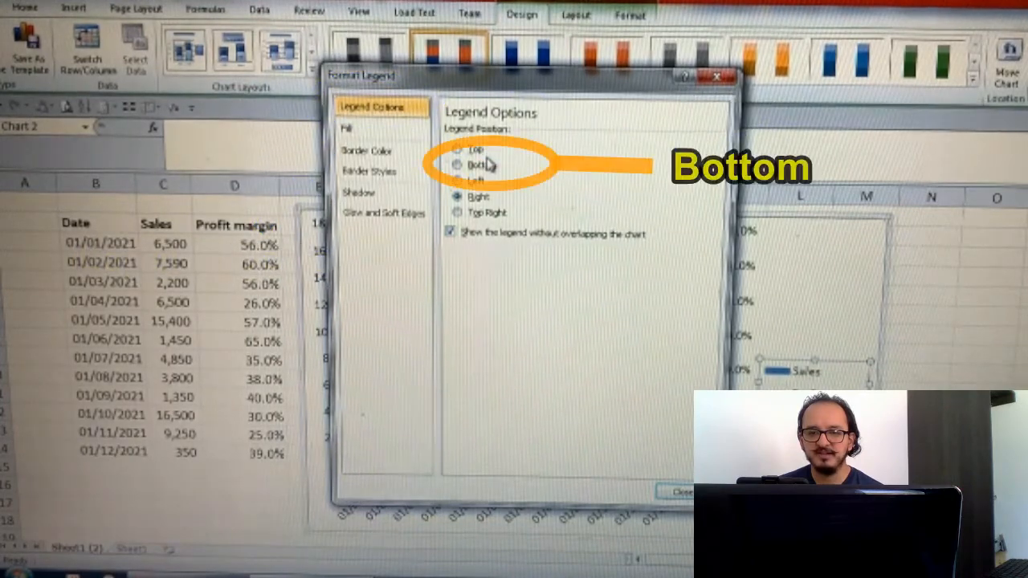
left_click(457, 164)
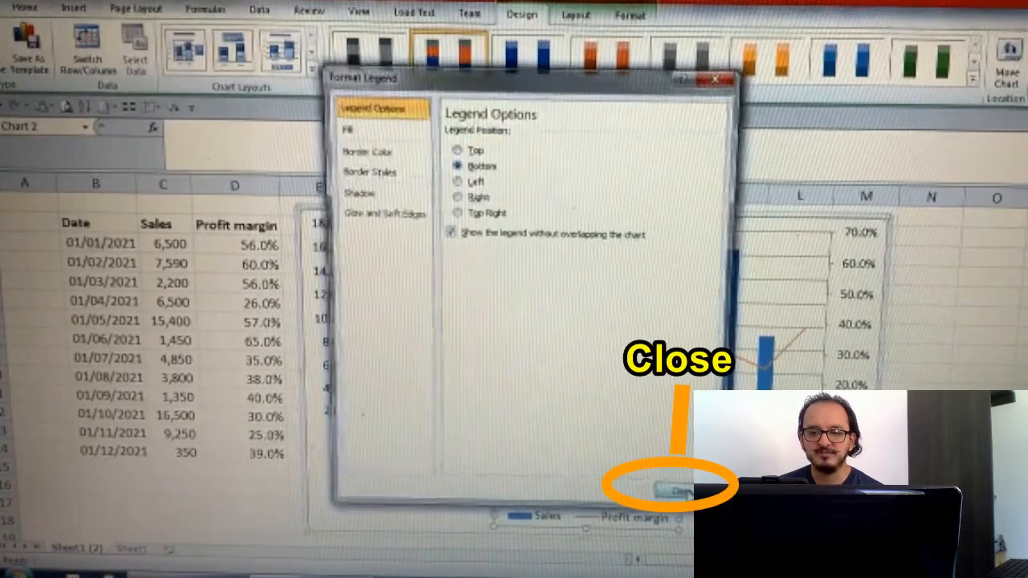
left_click(678, 488)
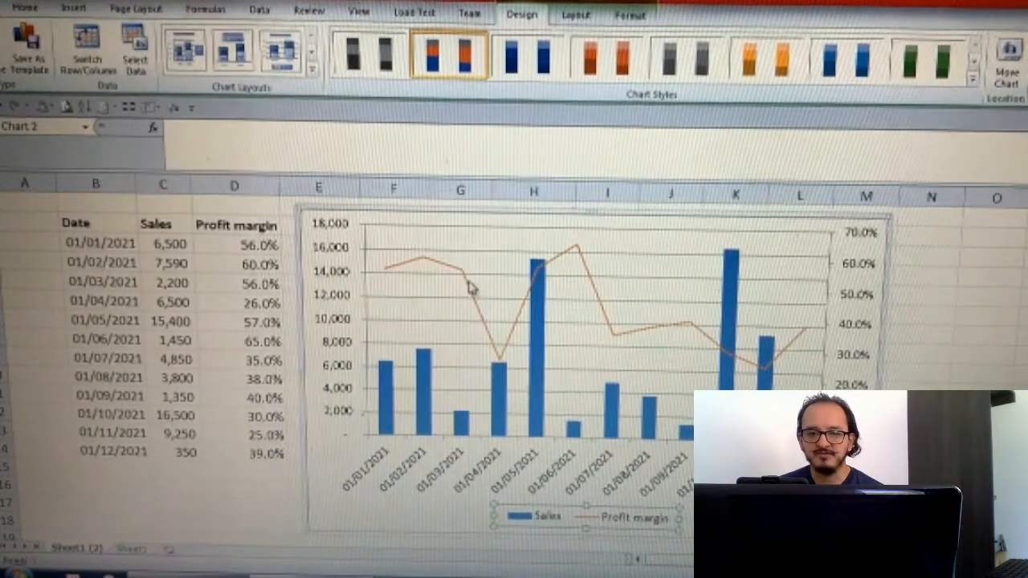
mouse_move(469, 286)
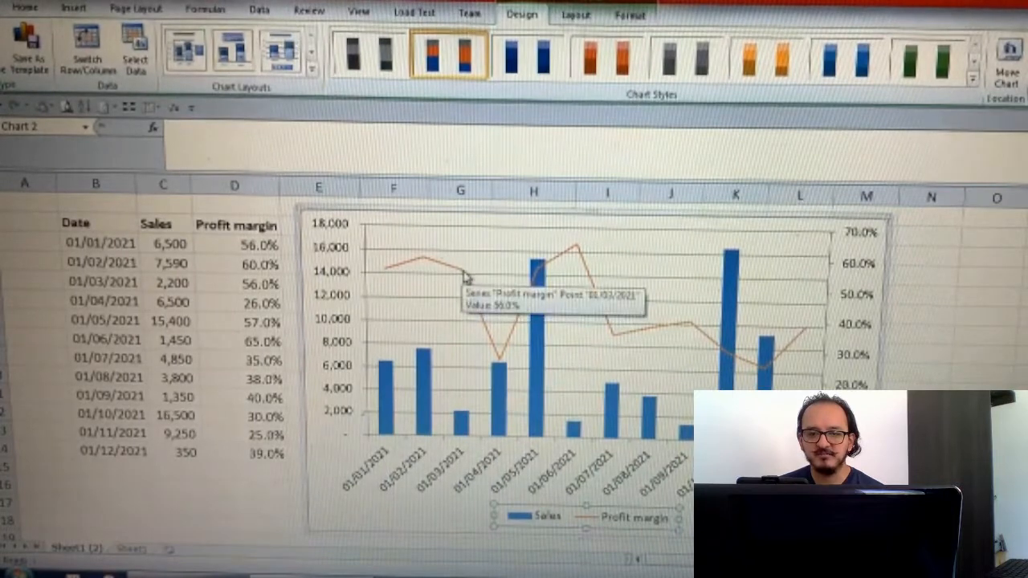
- Add data labels to the profit margin line and the sales columns
right_click(458, 281)
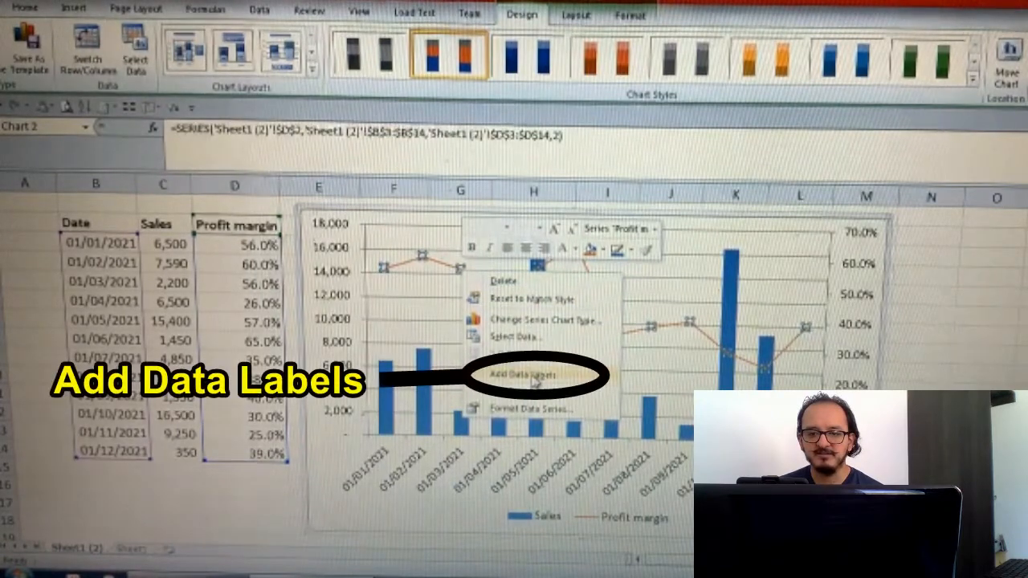
left_click(522, 375)
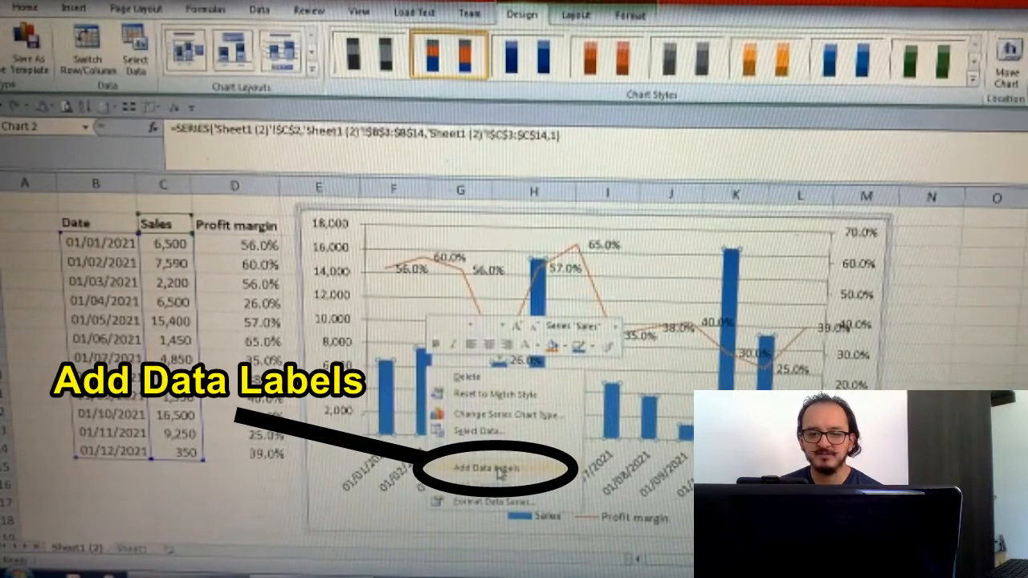
left_click(482, 468)
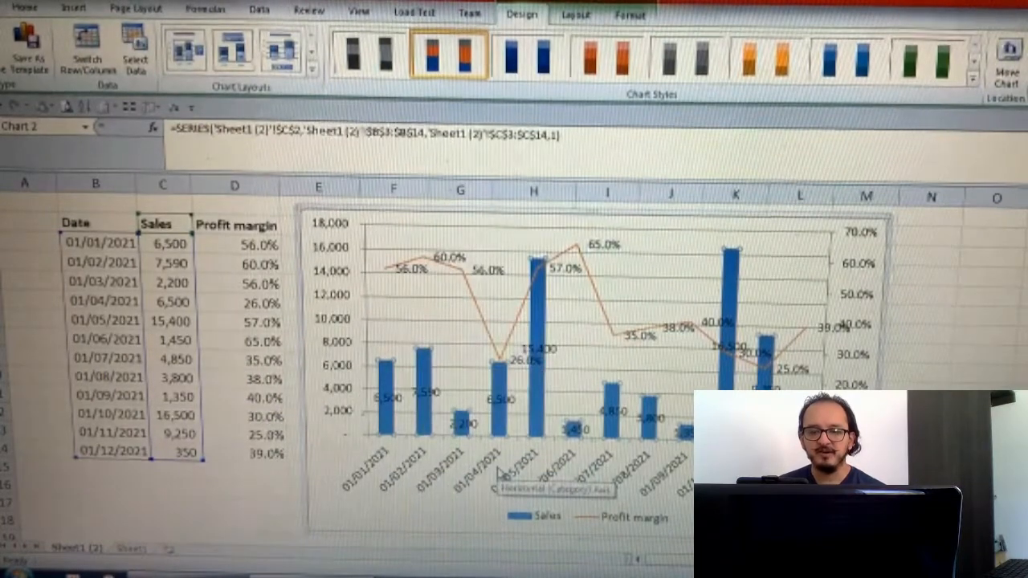
left_click(29, 6)
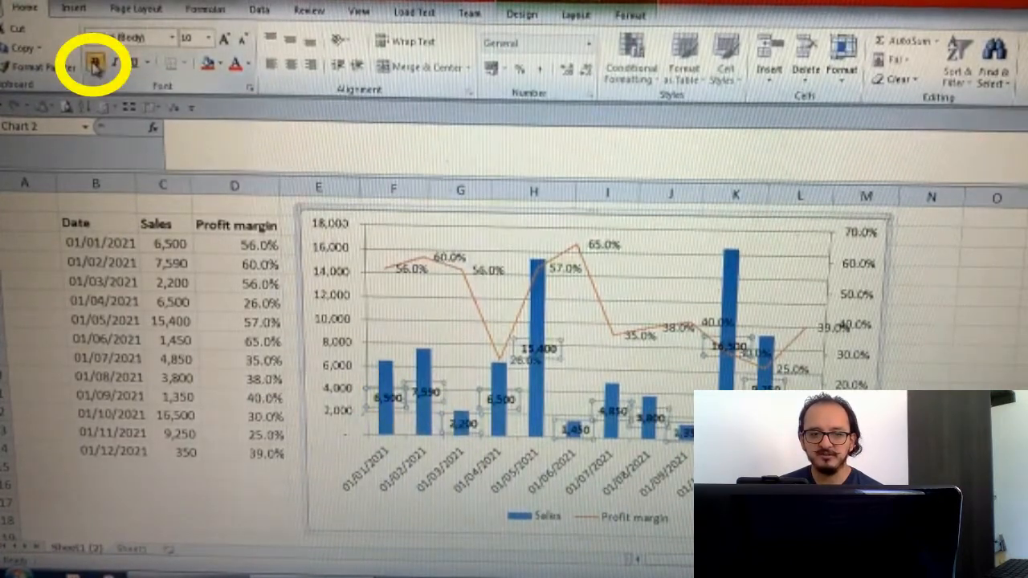
mouse_move(238, 68)
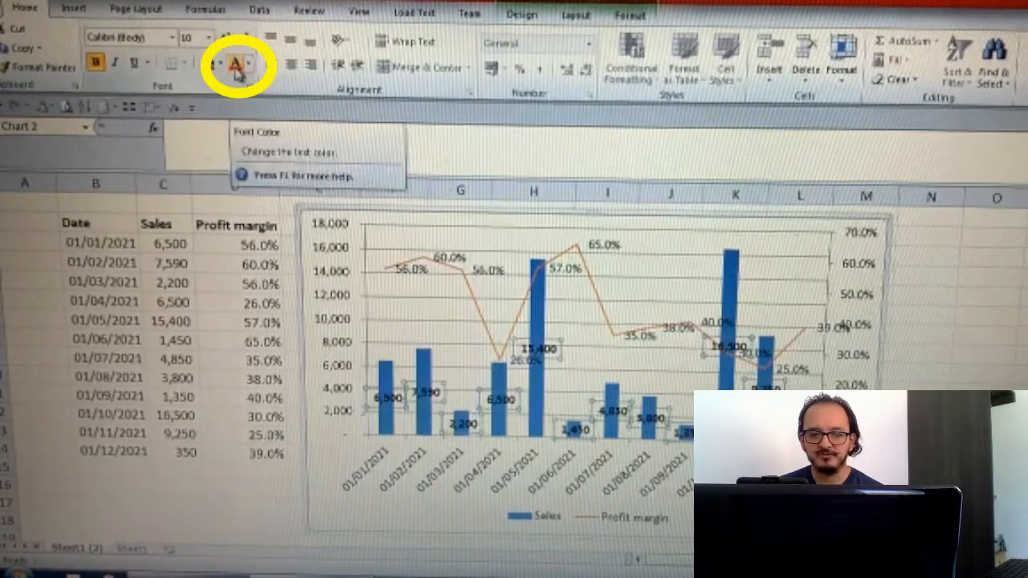
- Make the sales labels red and set their position to Inside Base
left_click(238, 63)
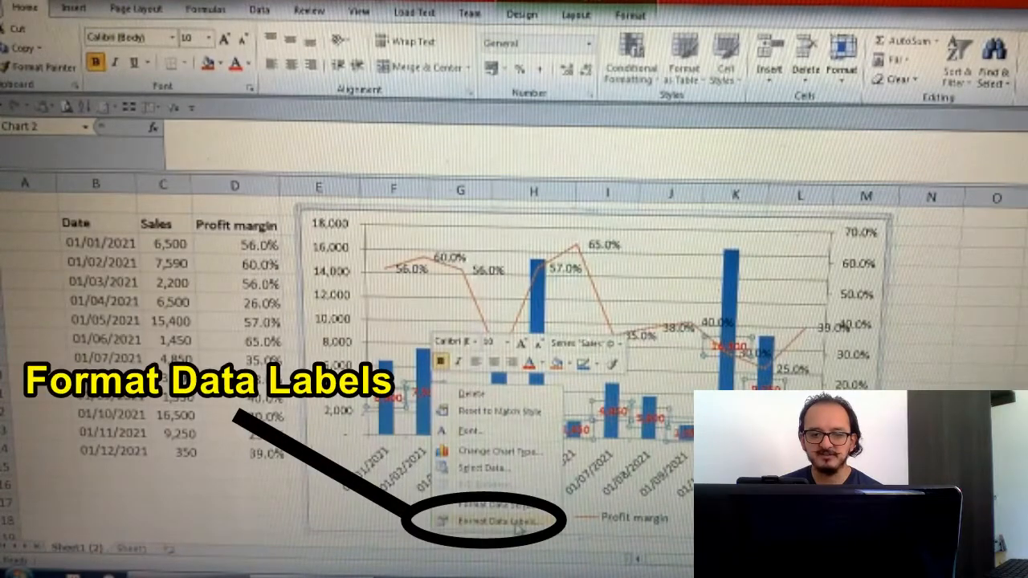
left_click(491, 520)
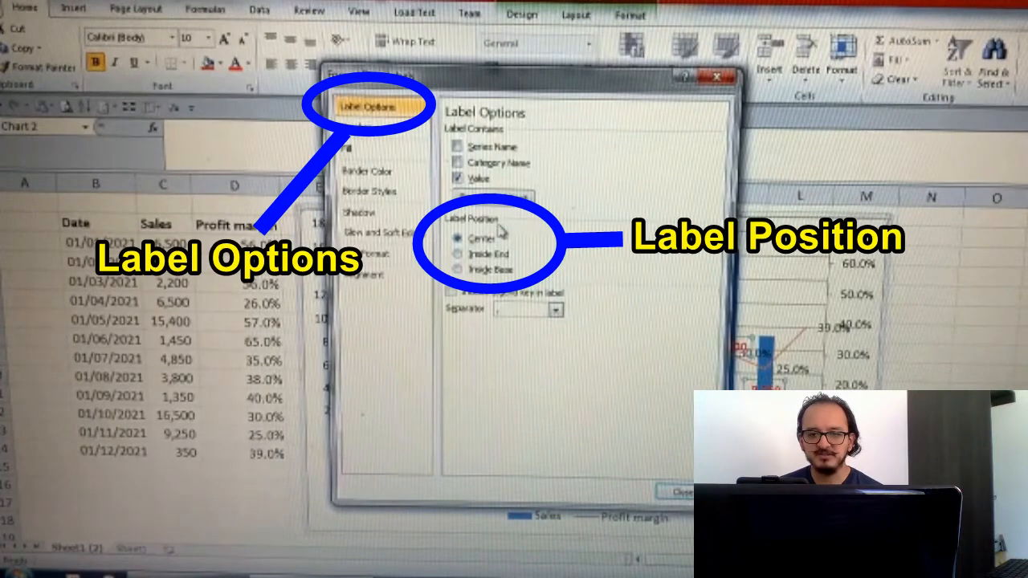
left_click(458, 268)
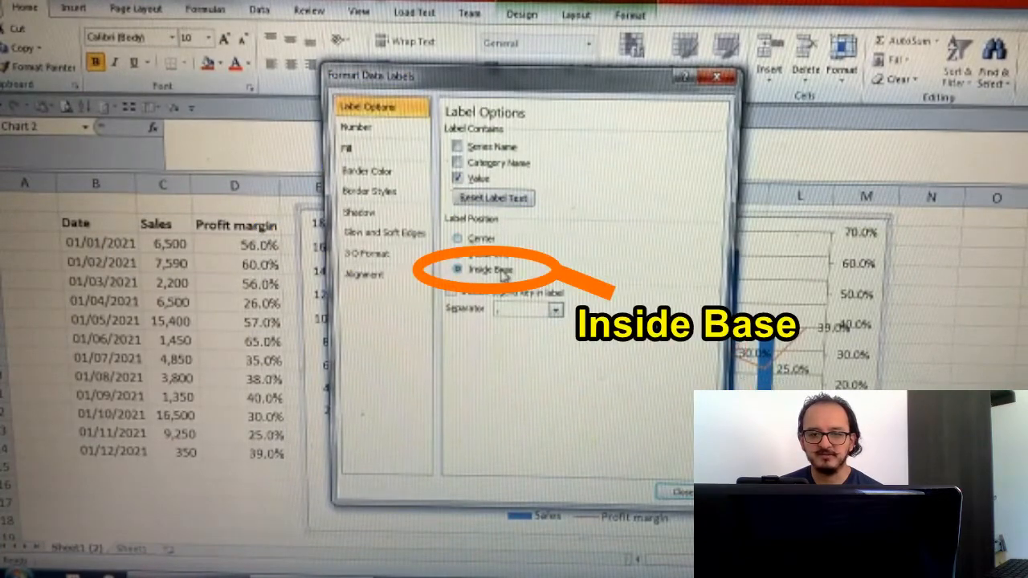